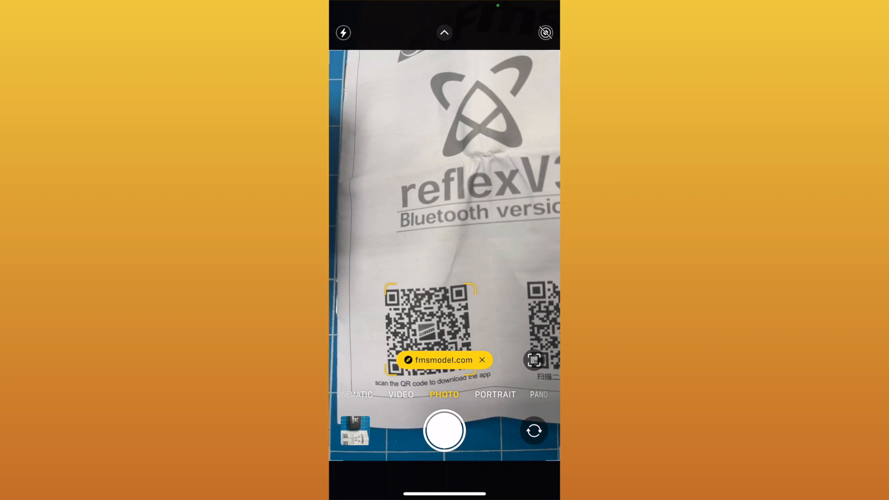
- Follow the scanned QR code's fmsmodel.com link to launch the FMS Reflex app
click(443, 359)
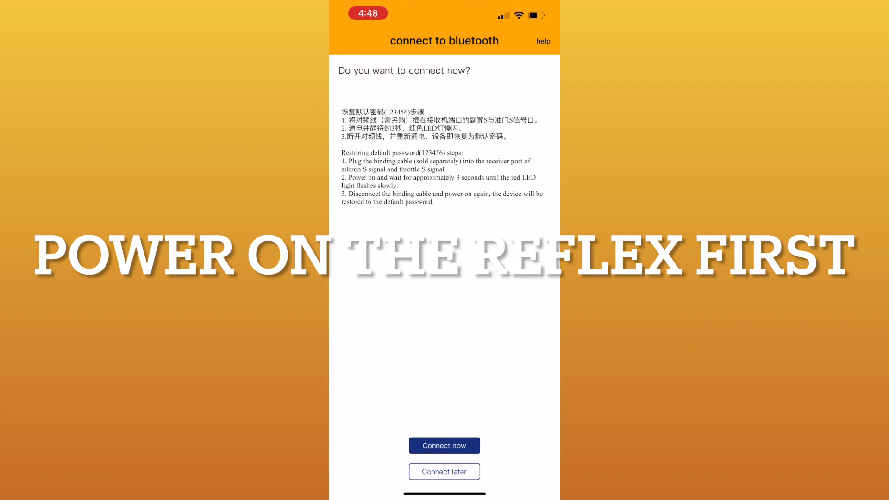
- Connect to the FMS Reflex V3 F162 gyro so its 1220MM Ranger details appear
click(443, 445)
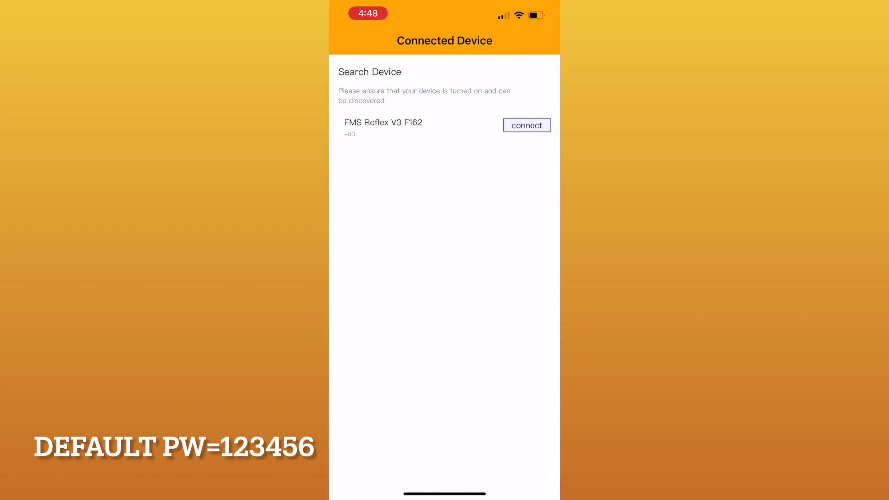
click(526, 125)
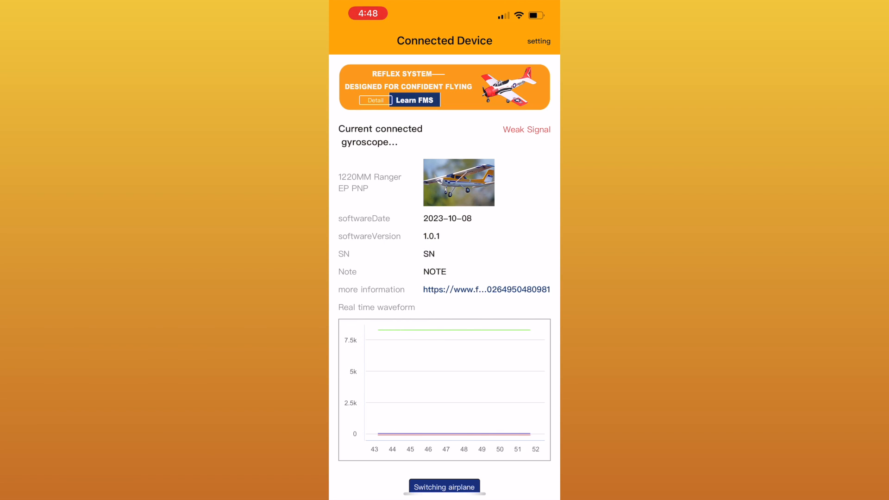
scroll(down, 3)
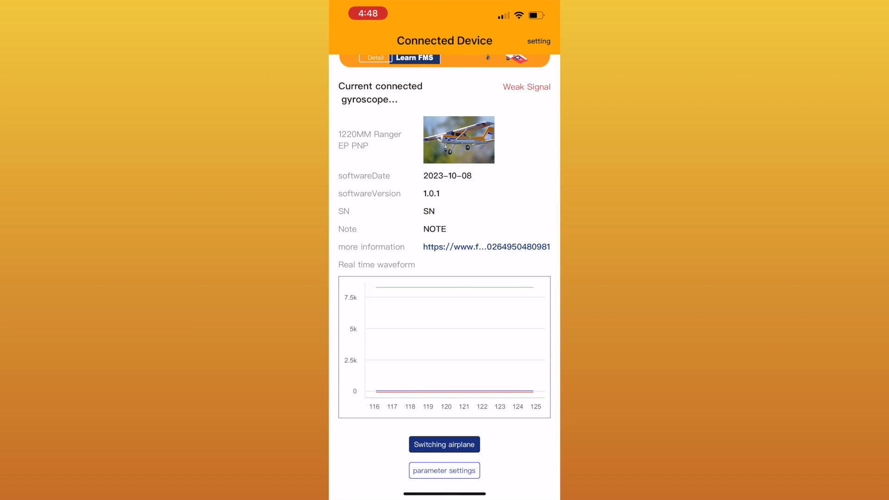
click(444, 444)
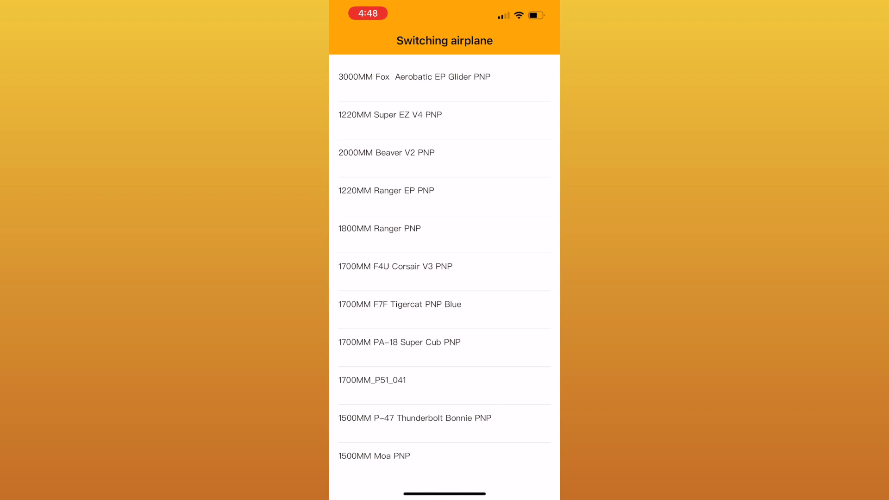
scroll(down, 3)
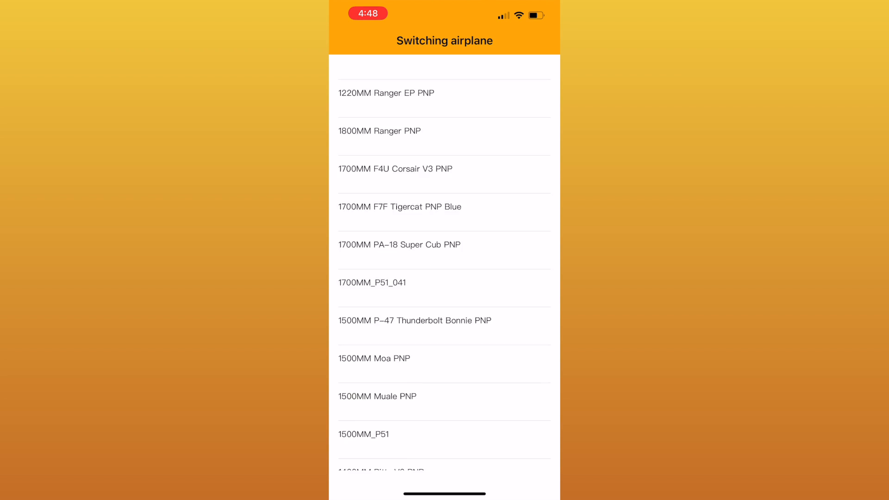
scroll(down, 3)
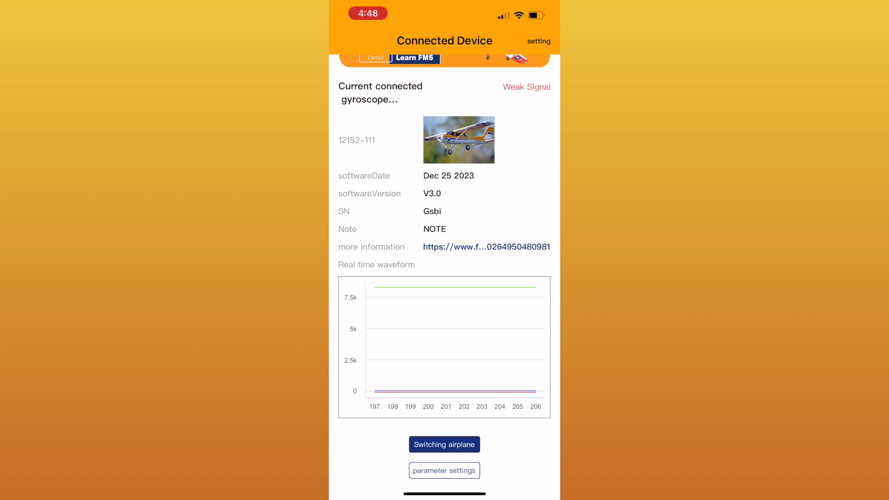
click(443, 470)
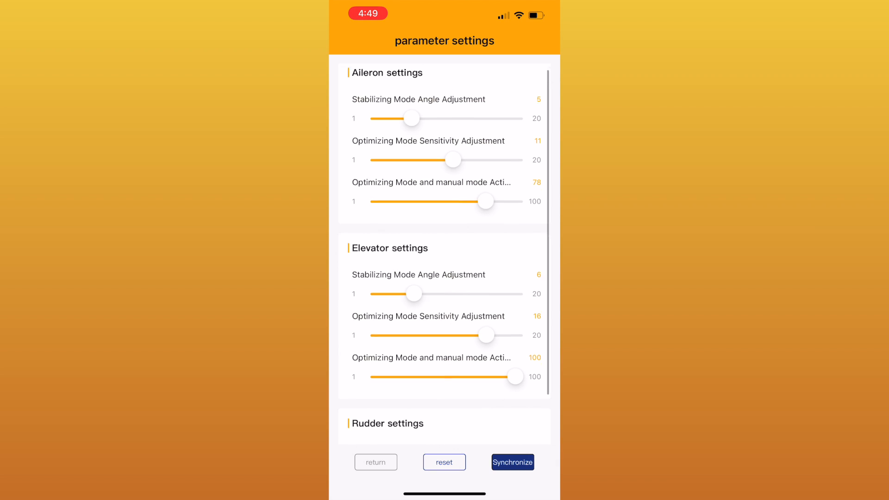
scroll(down, 3)
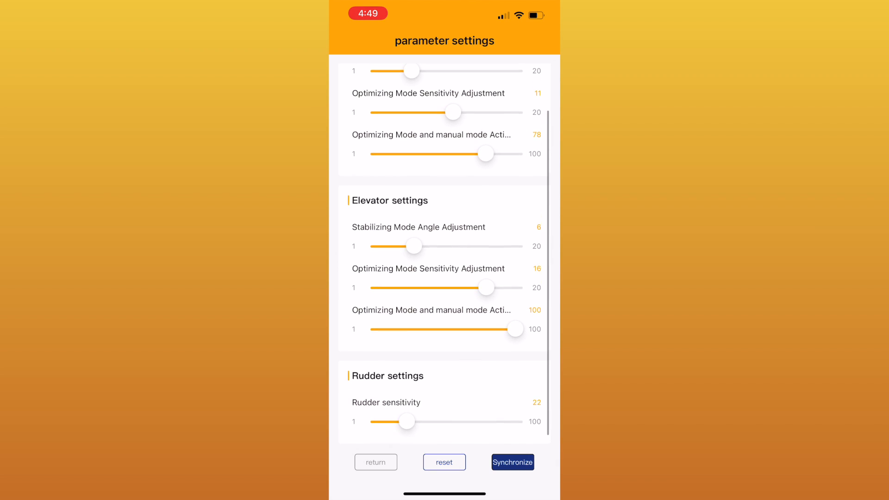
click(512, 462)
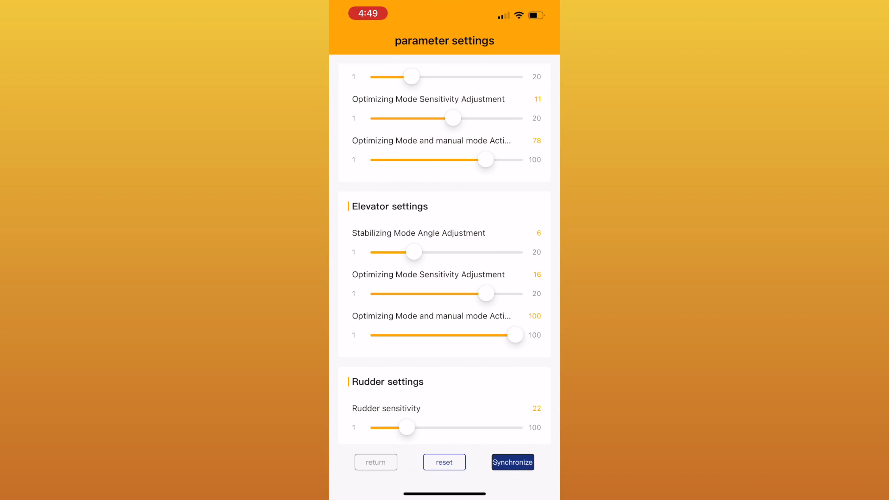
click(375, 462)
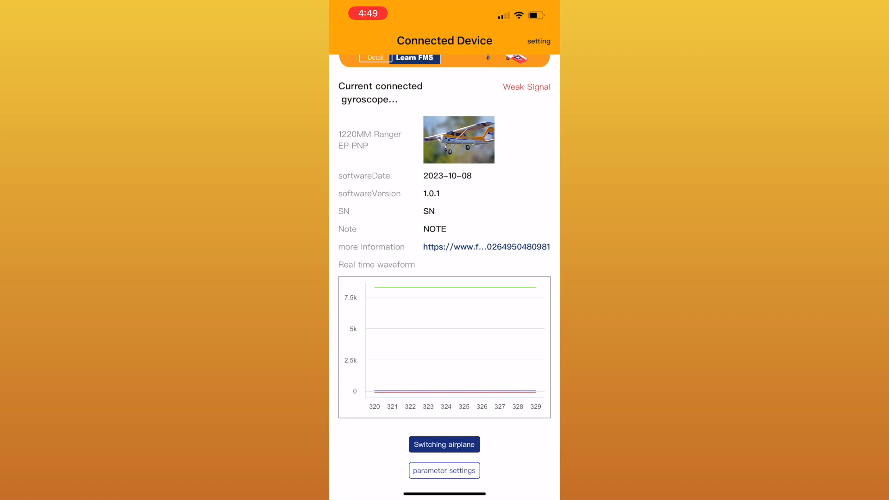
click(539, 41)
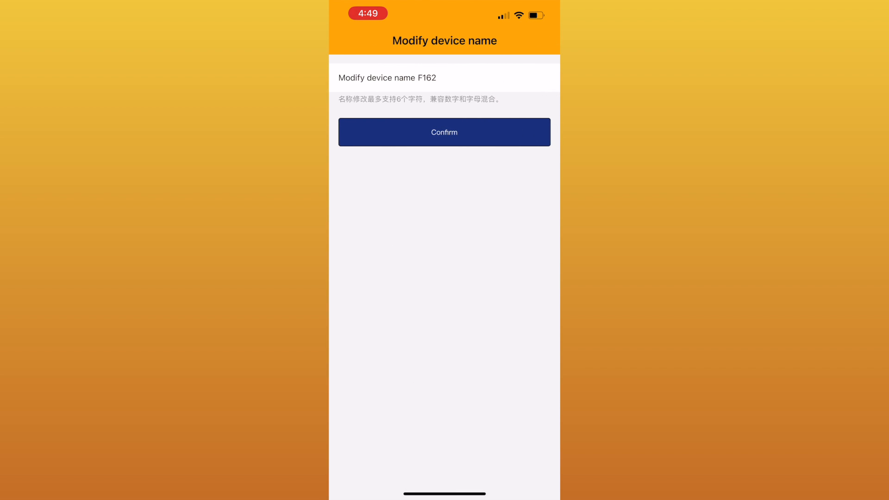
click(444, 131)
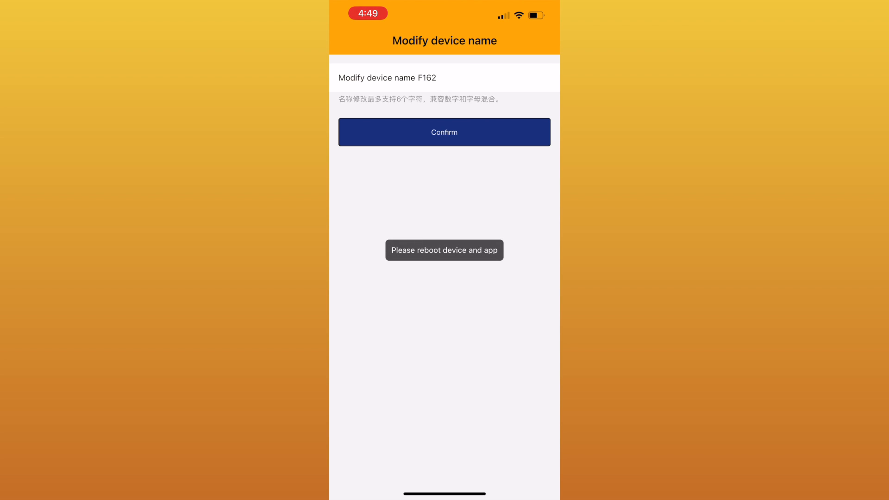
click(443, 132)
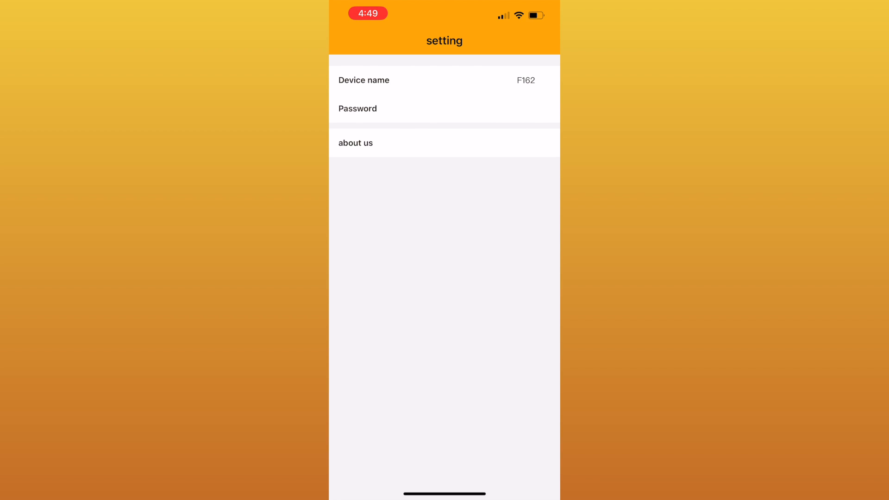
click(356, 143)
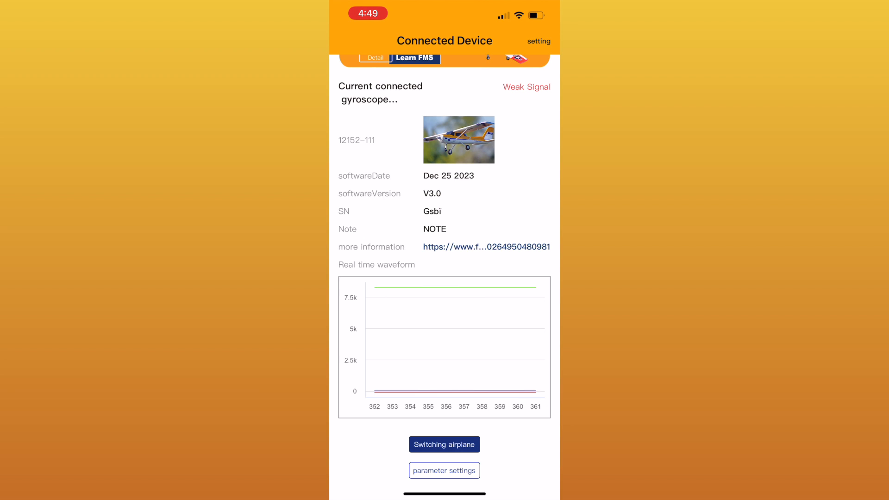
scroll(down, 3)
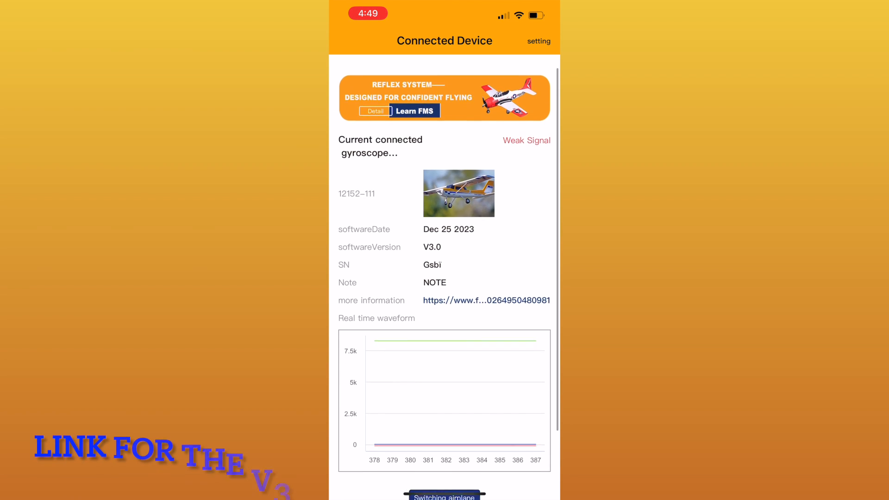
scroll(down, 3)
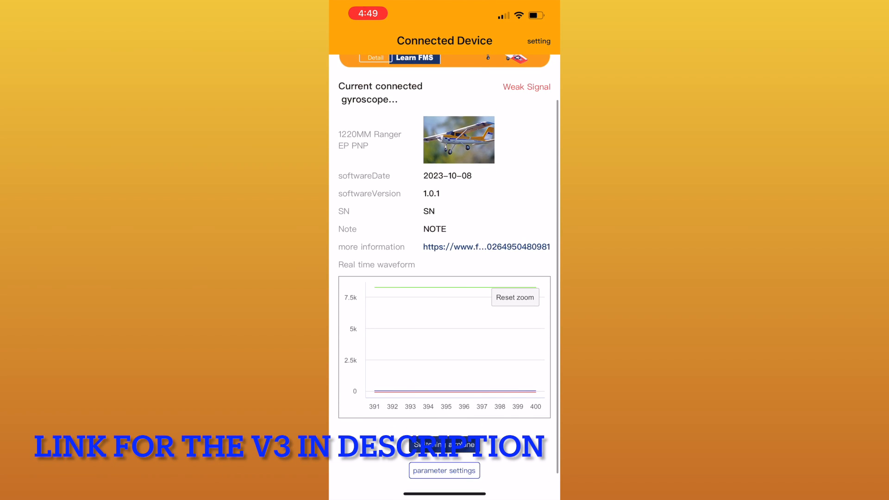